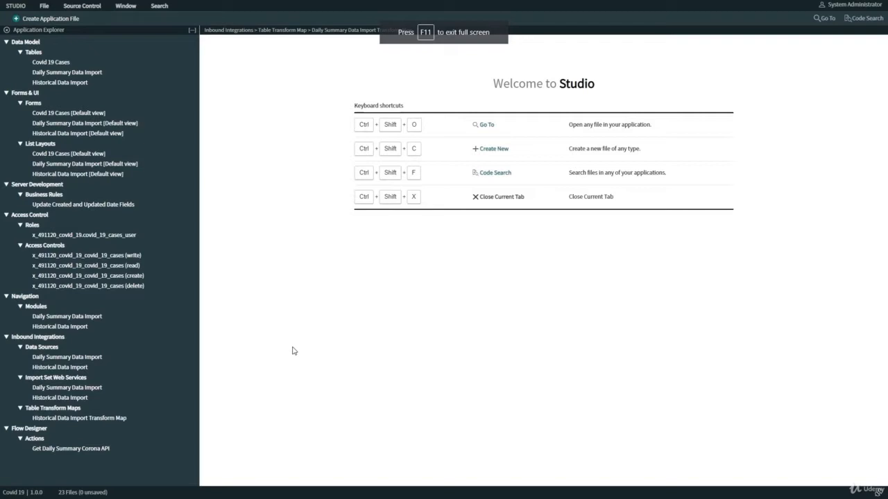
Create a new application file of type Table Transform Map, filtering the list with 'tr'.
click(50, 18)
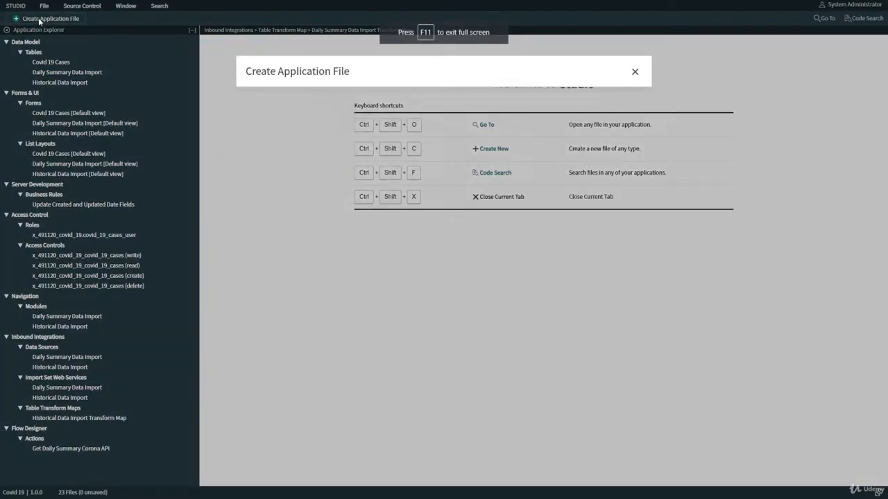
text(tr)
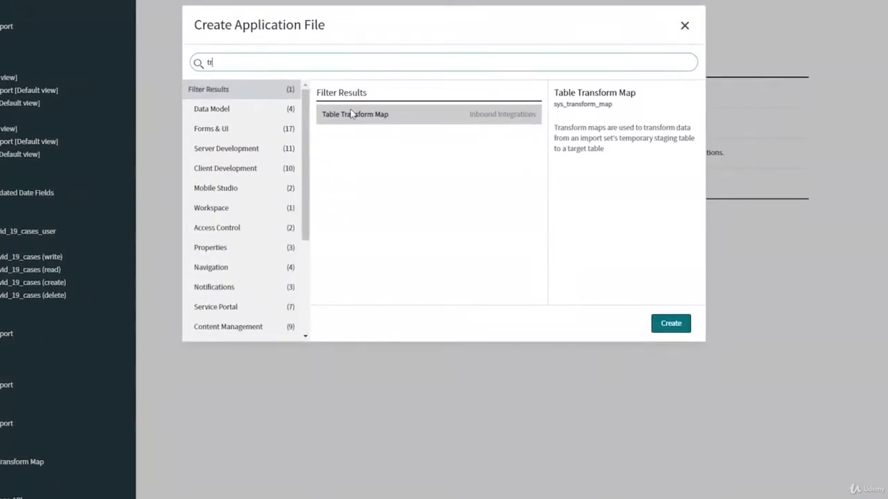
click(670, 323)
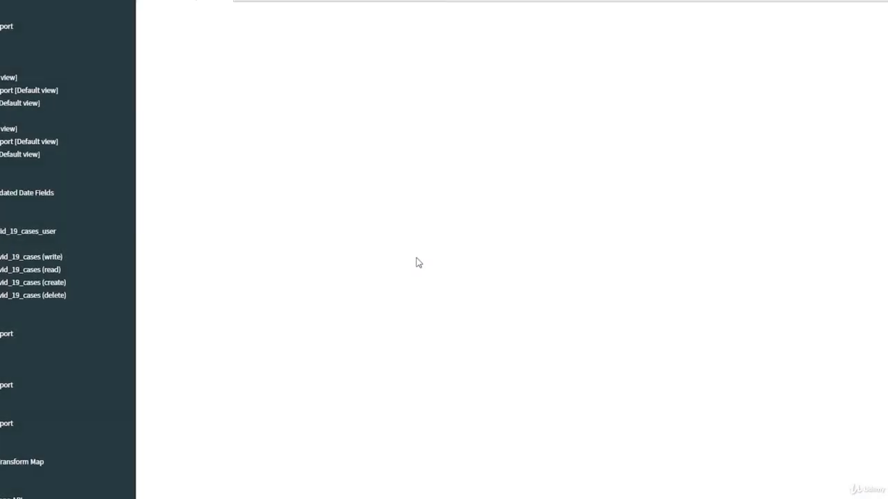
Name the map 'Daily Summary Data Import Transform Map'.
click(22, 462)
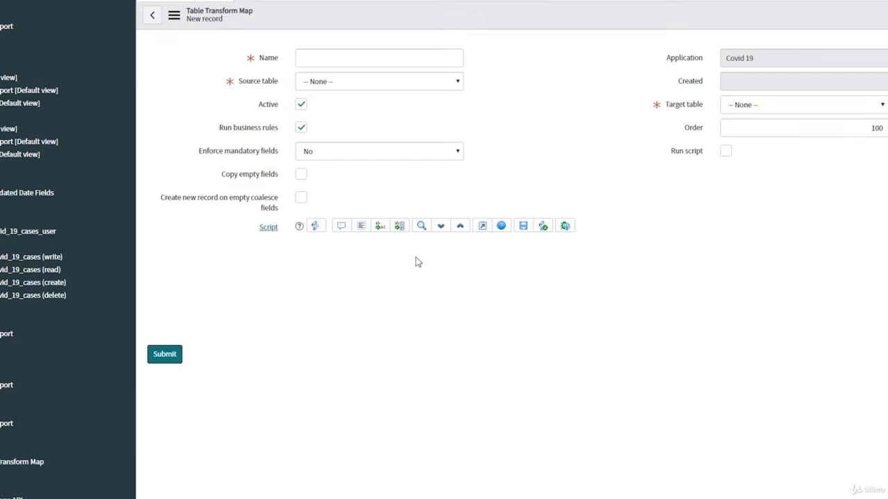
click(379, 58)
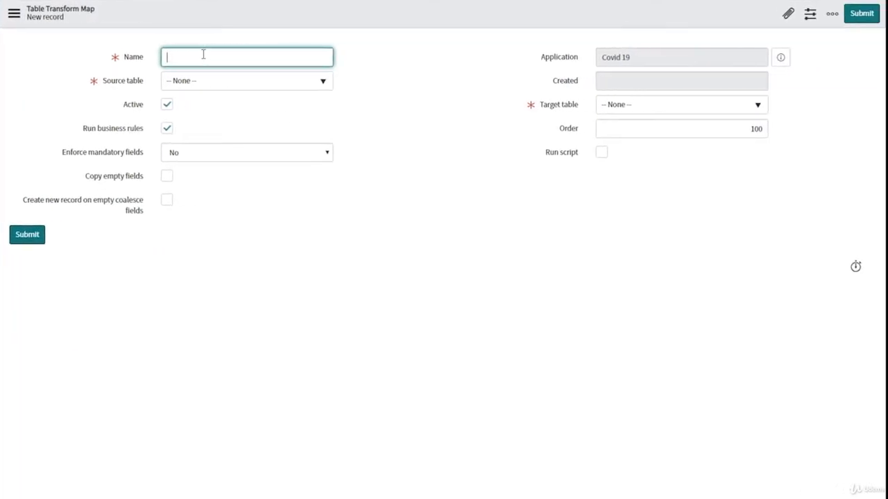
text(Daily Summary)
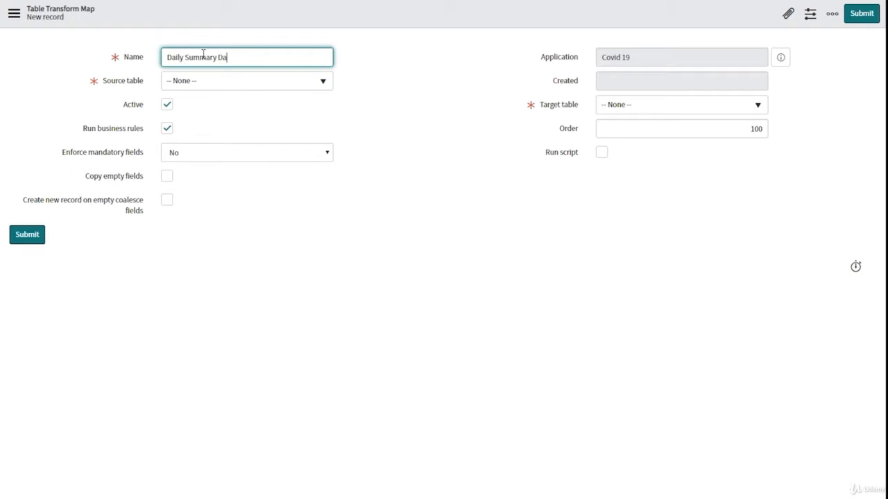
text(Data Import)
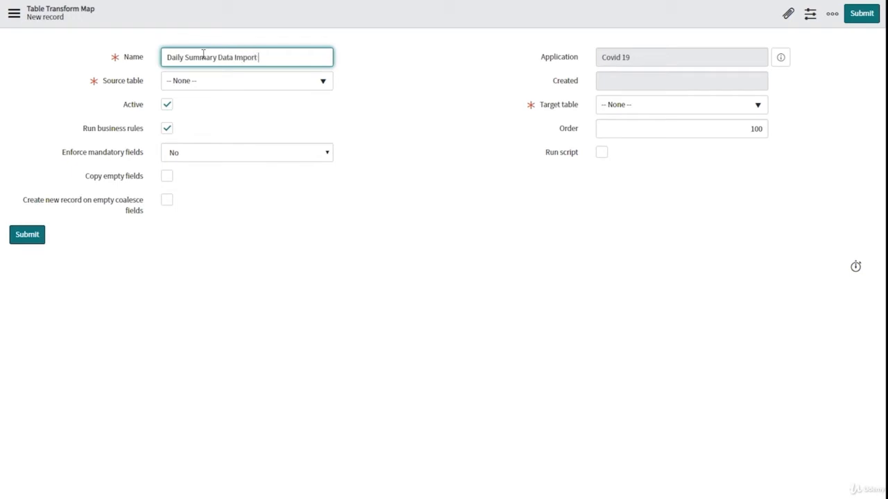
text(Transform)
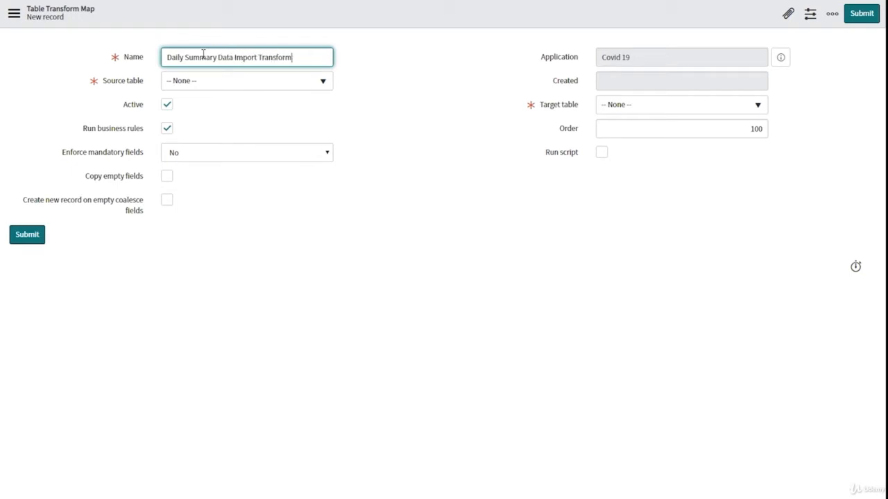
text(Map)
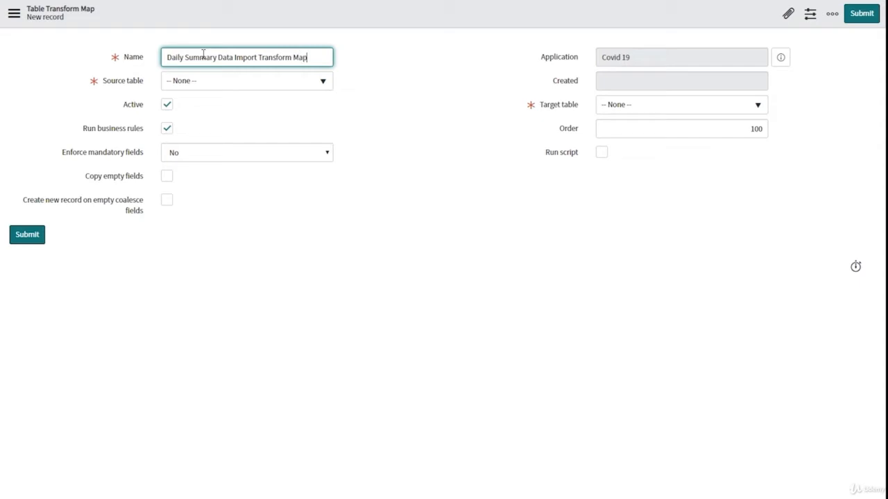
Set source table Daily Summary Data Import, target table Covid 19 Cases, and order 200.
click(247, 81)
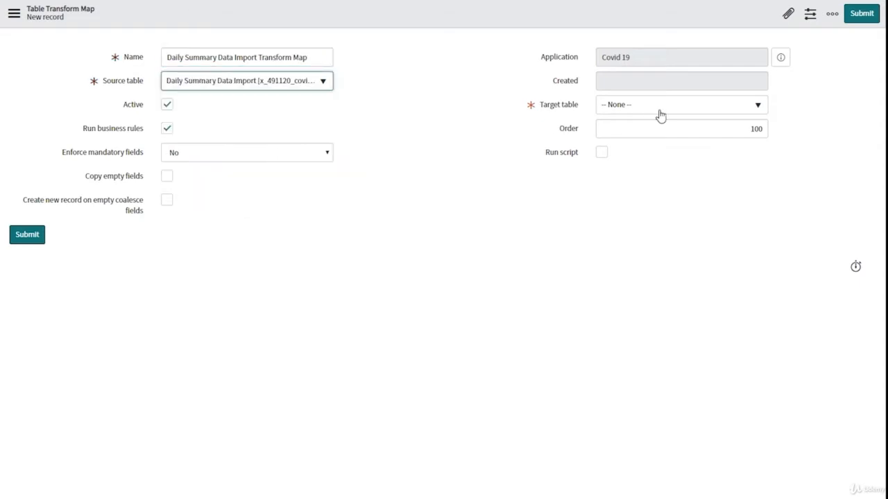
click(681, 105)
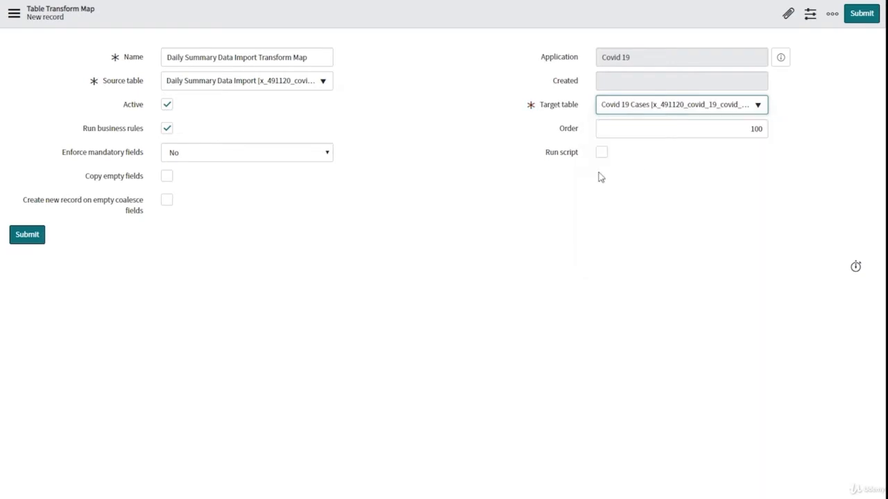
click(681, 127)
text(200)
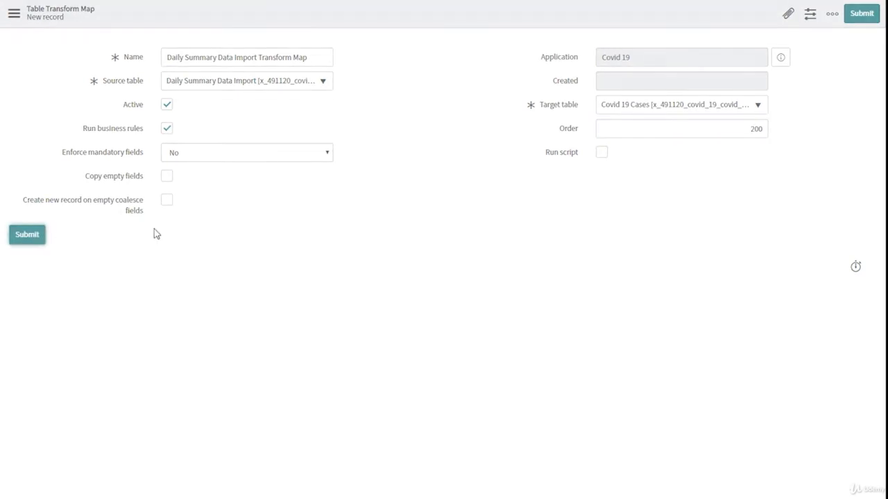
Submit the transform map and auto-map matching fields, producing five field maps.
click(26, 235)
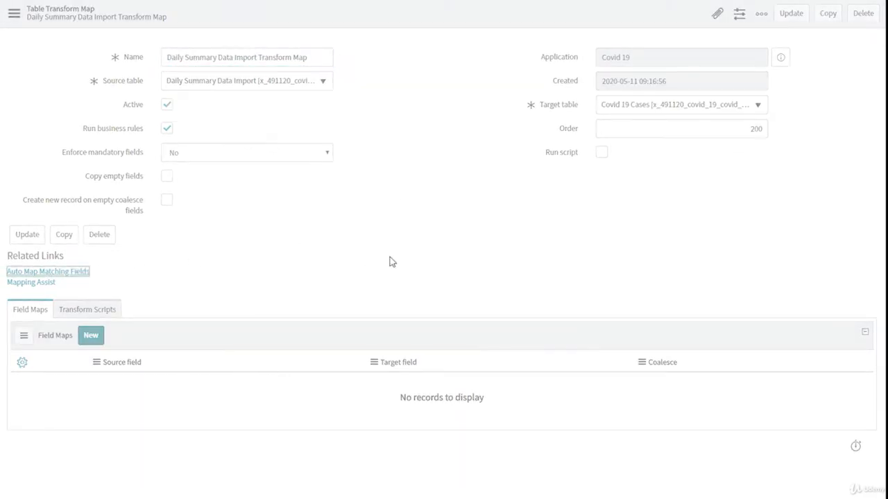
click(47, 271)
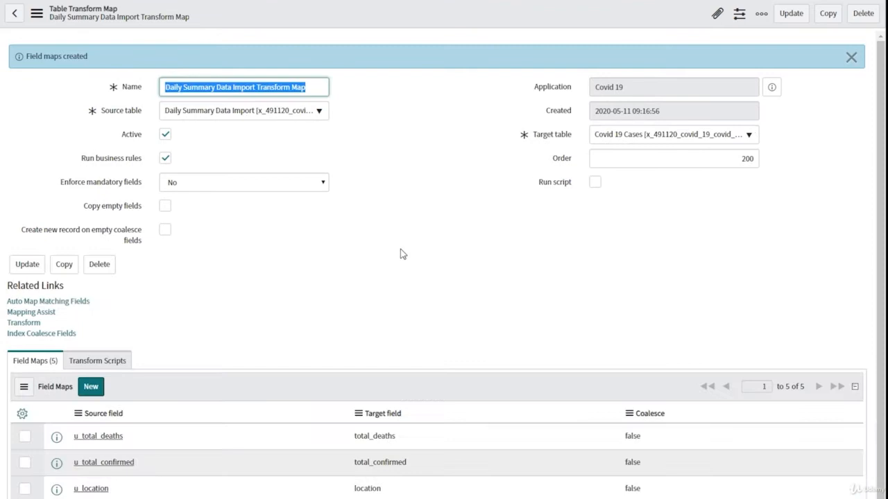
scroll(down, 3)
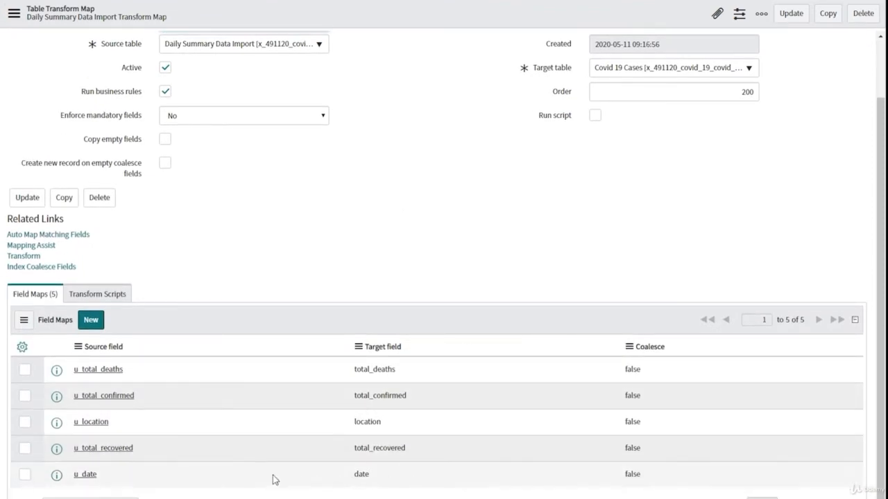
mouse_move(86, 475)
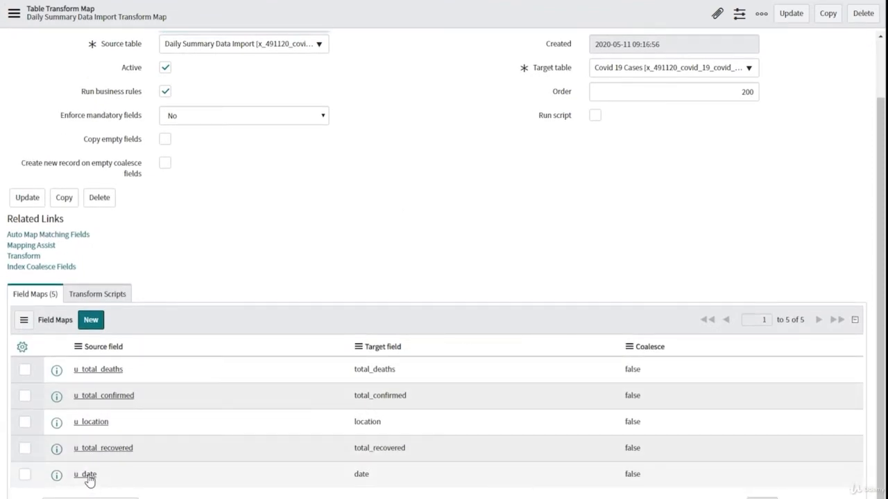
Set the u_date field map's date format to yyyy-MM-dd'T'HH:mm:ss.SSS'Z' and return to the map.
click(84, 475)
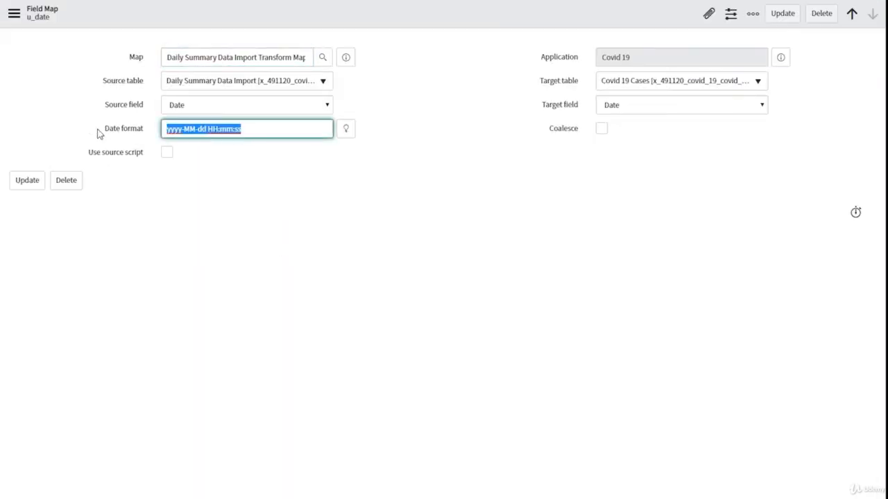
text(yyyy-MM-dd'T'HH:mm:ss.SSS'Z')
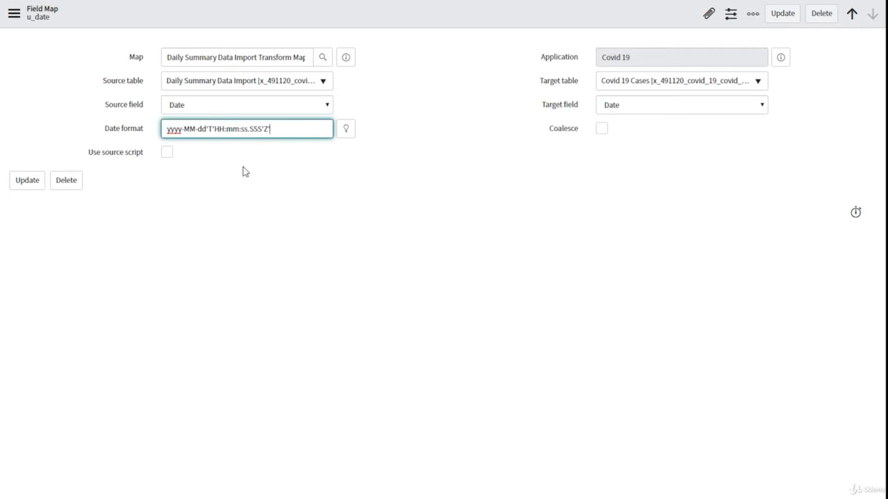
mouse_move(216, 144)
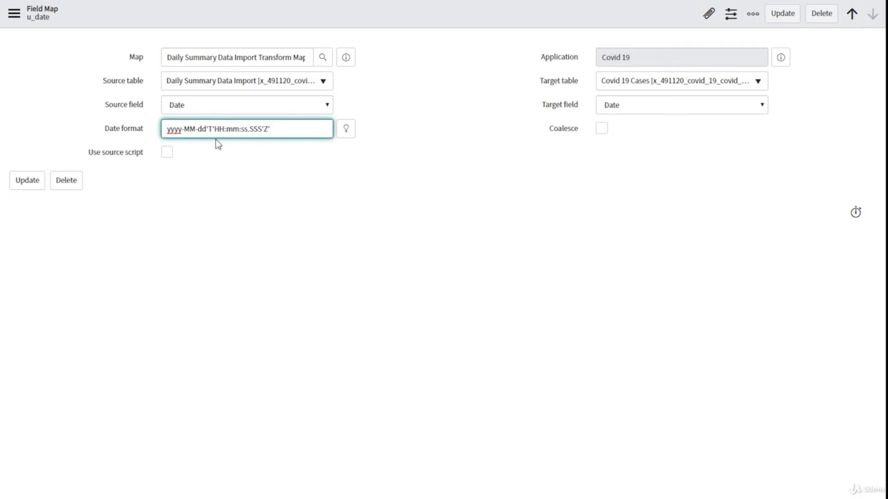
mouse_move(57, 244)
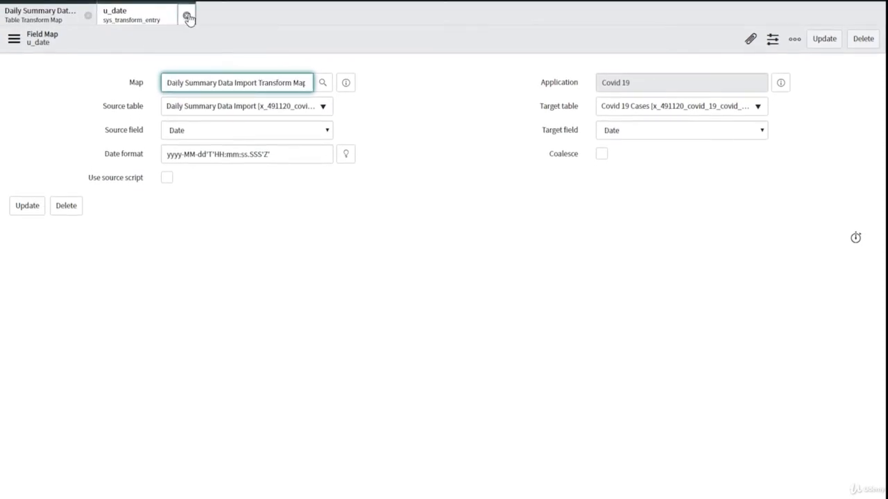
click(187, 15)
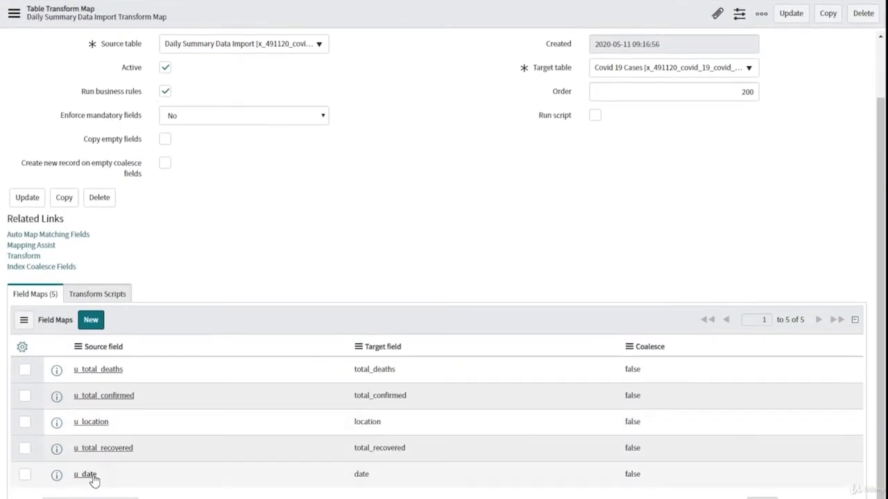
Transform import set ISET0010007 with this map until it completes with Success.
click(85, 474)
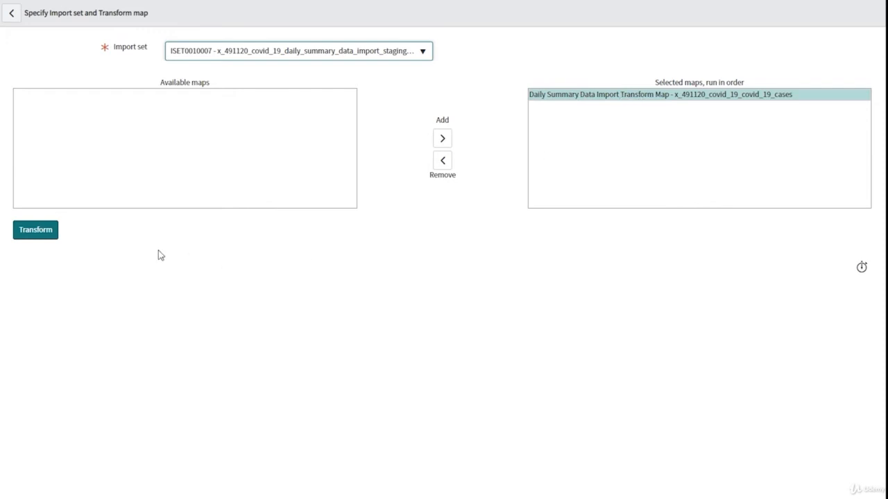
click(36, 230)
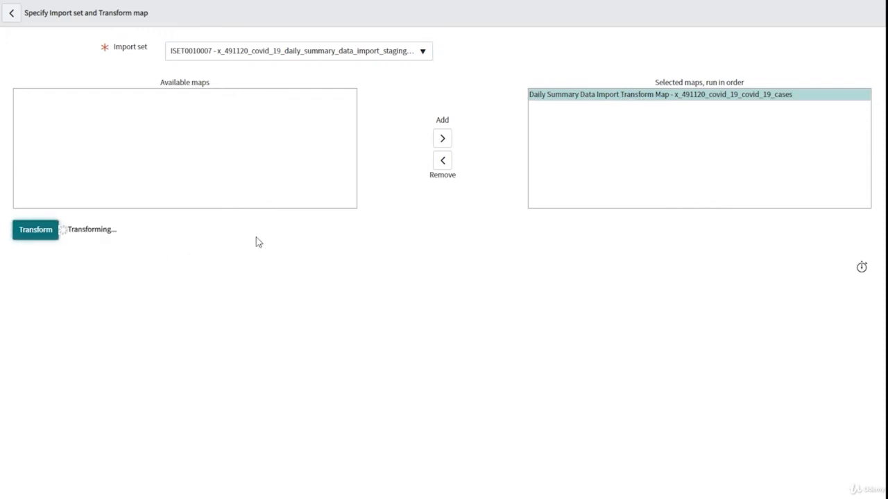
click(34, 231)
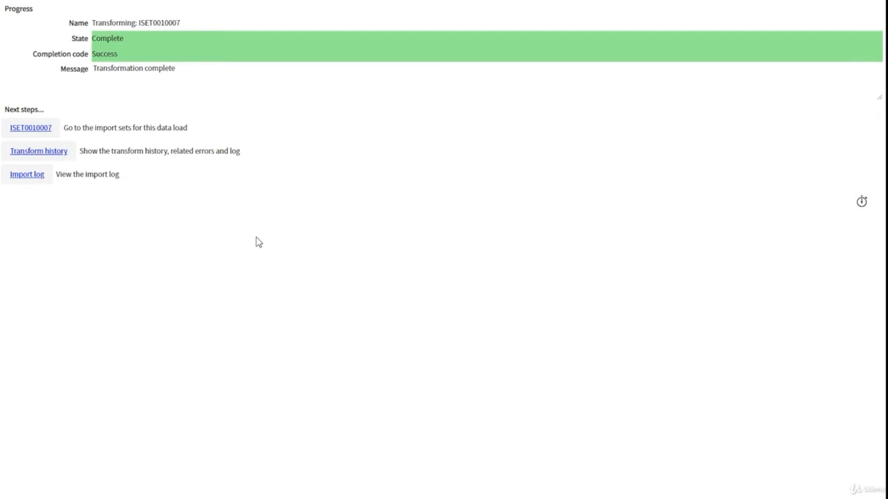
mouse_move(330, 177)
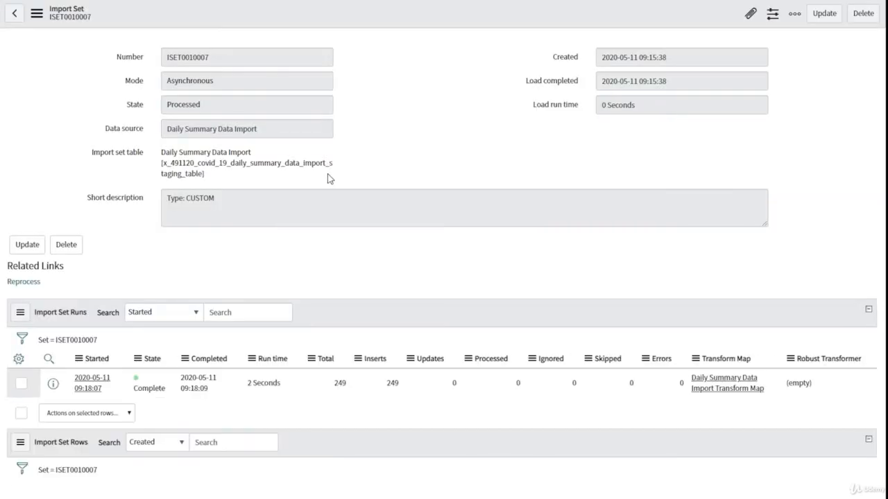
View ISET0010007's 249 inserted rows, then go to the Covid 19 Cases table definition.
click(122, 308)
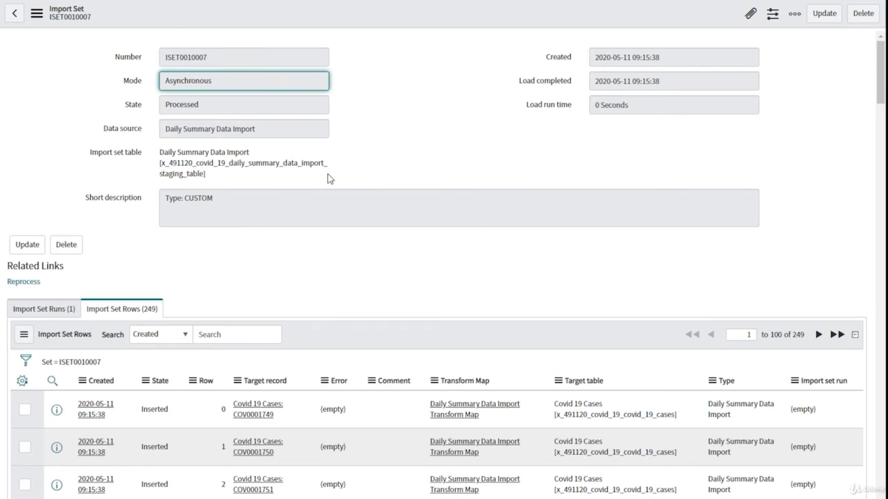
mouse_move(463, 347)
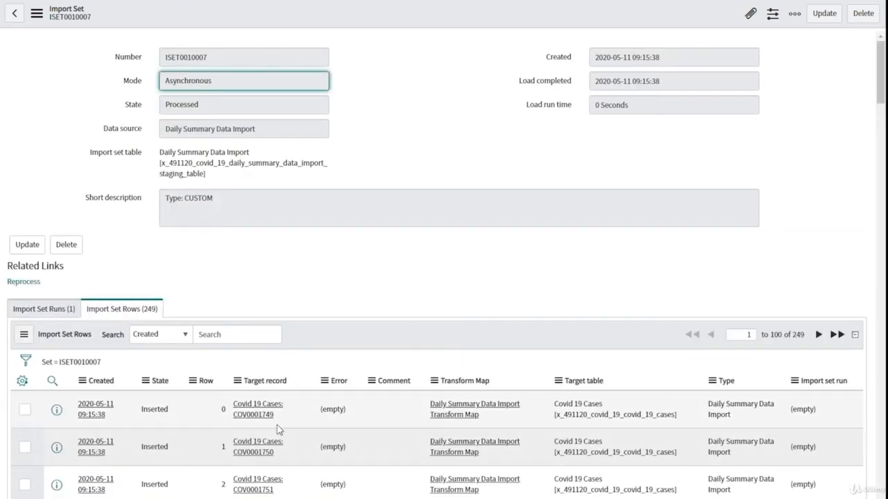
click(258, 409)
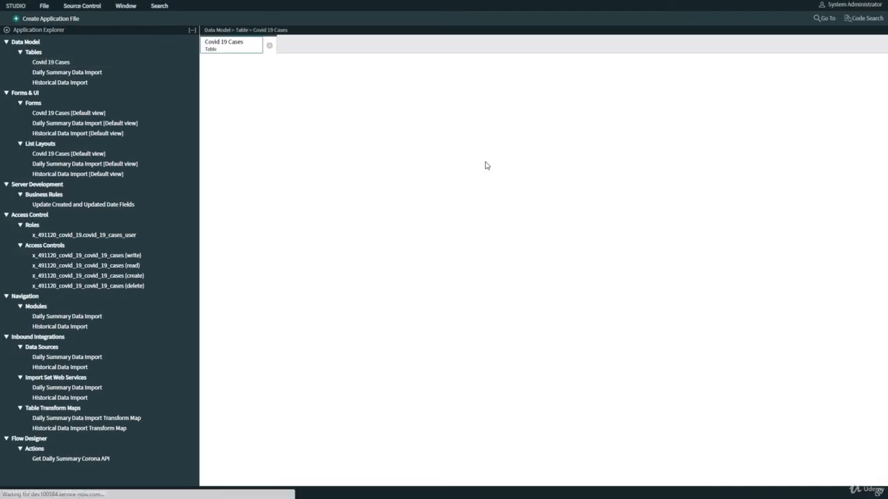
Show the Covid 19 Cases record list with its 13,094 imported case records.
click(223, 43)
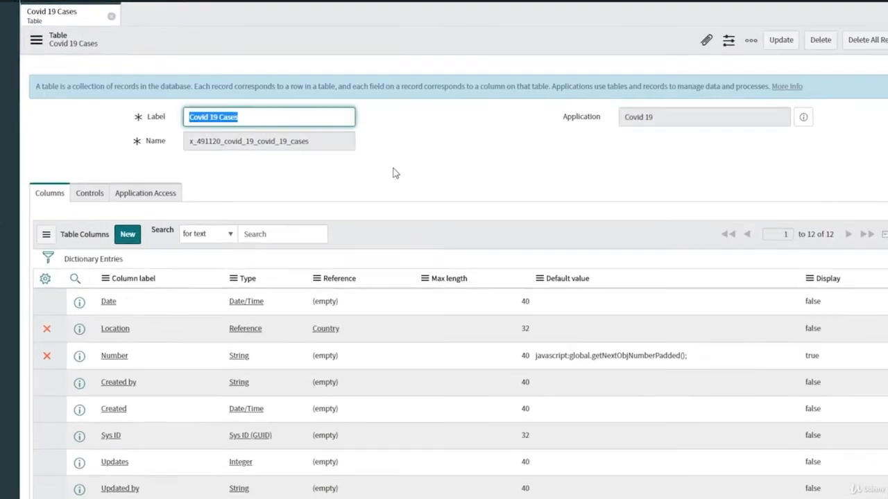
scroll(down, 3)
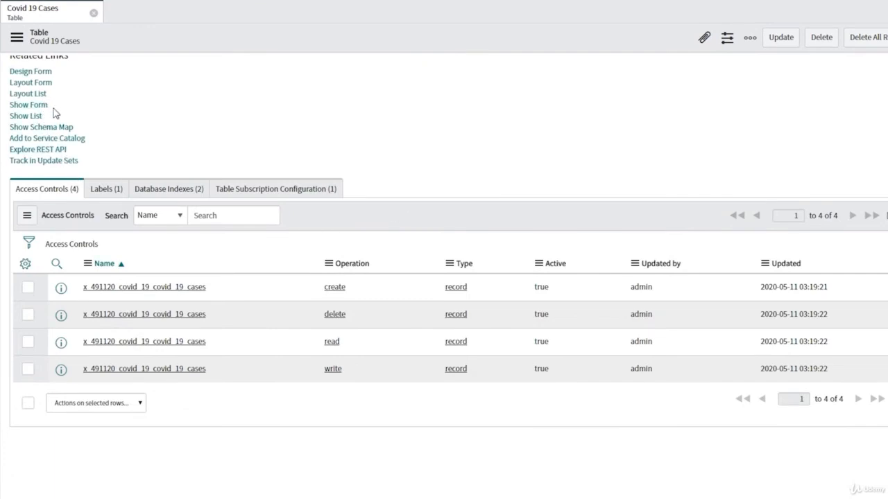
click(25, 116)
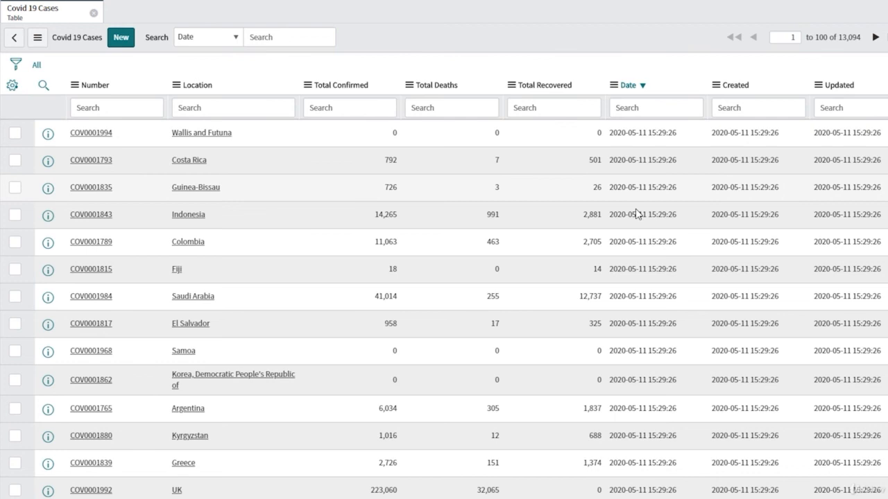
mouse_move(638, 311)
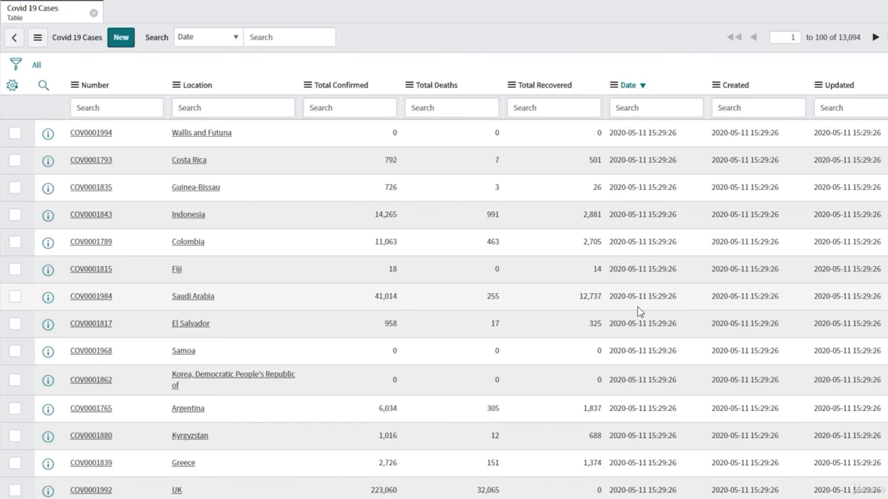
scroll(down, 3)
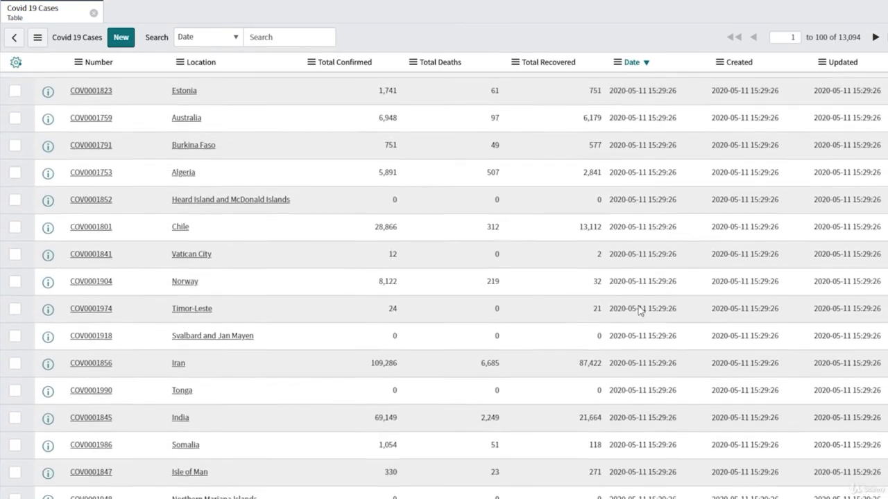
scroll(down, 3)
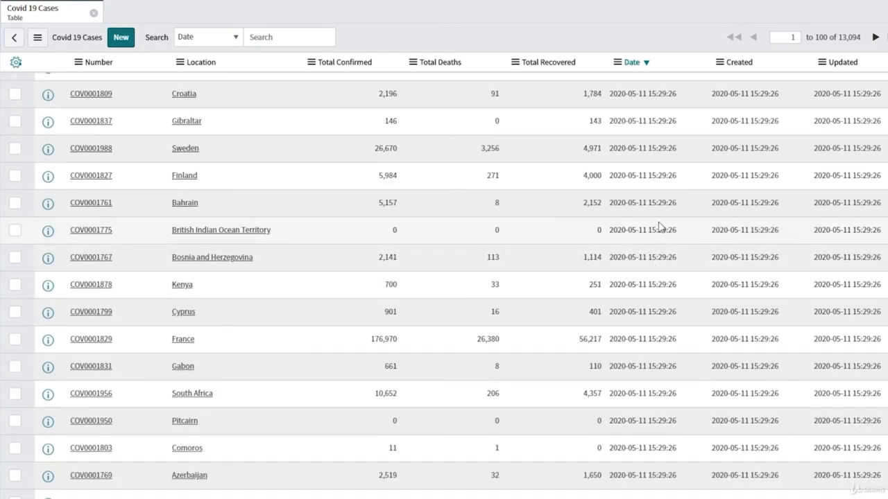
mouse_move(657, 235)
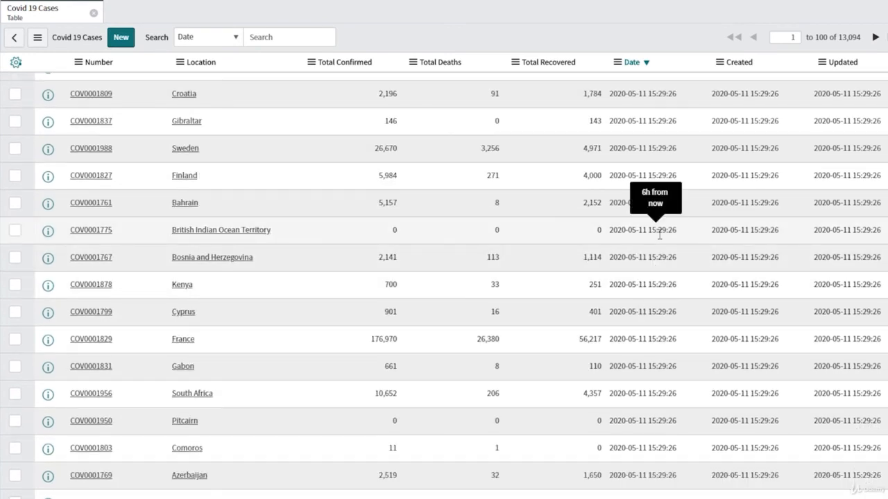